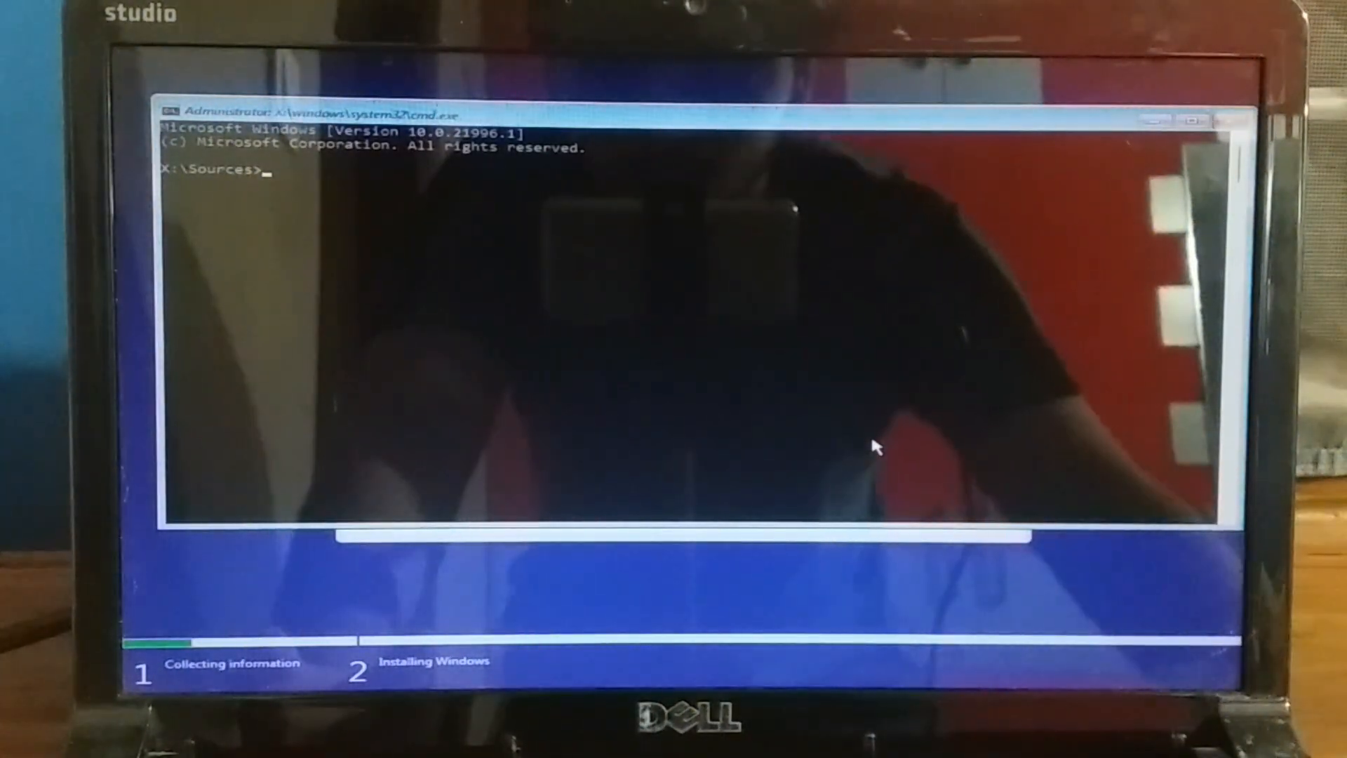
Step: Launch the Registry Editor by running regedit.exe from the Setup command prompt
{"action": "type", "text": "rege"}
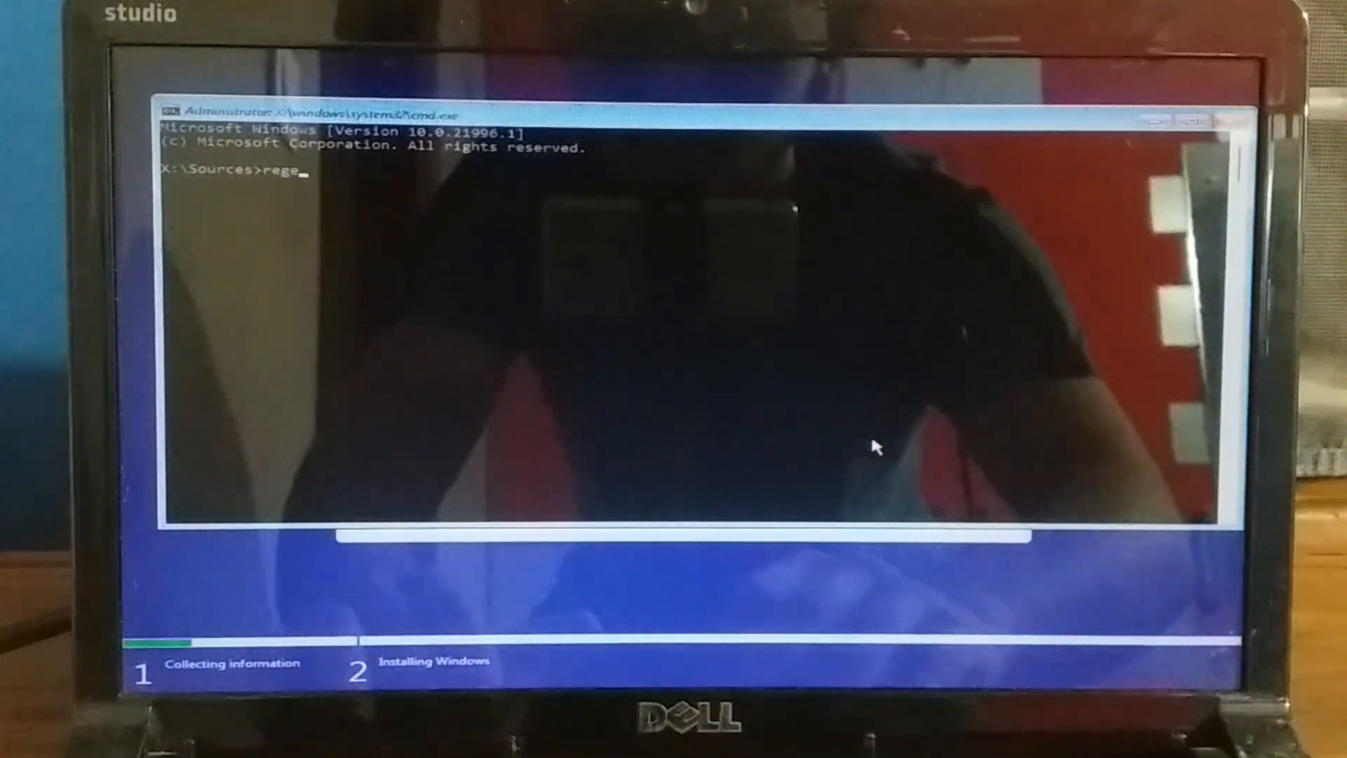
{"action": "type", "text": "dit.exe"}
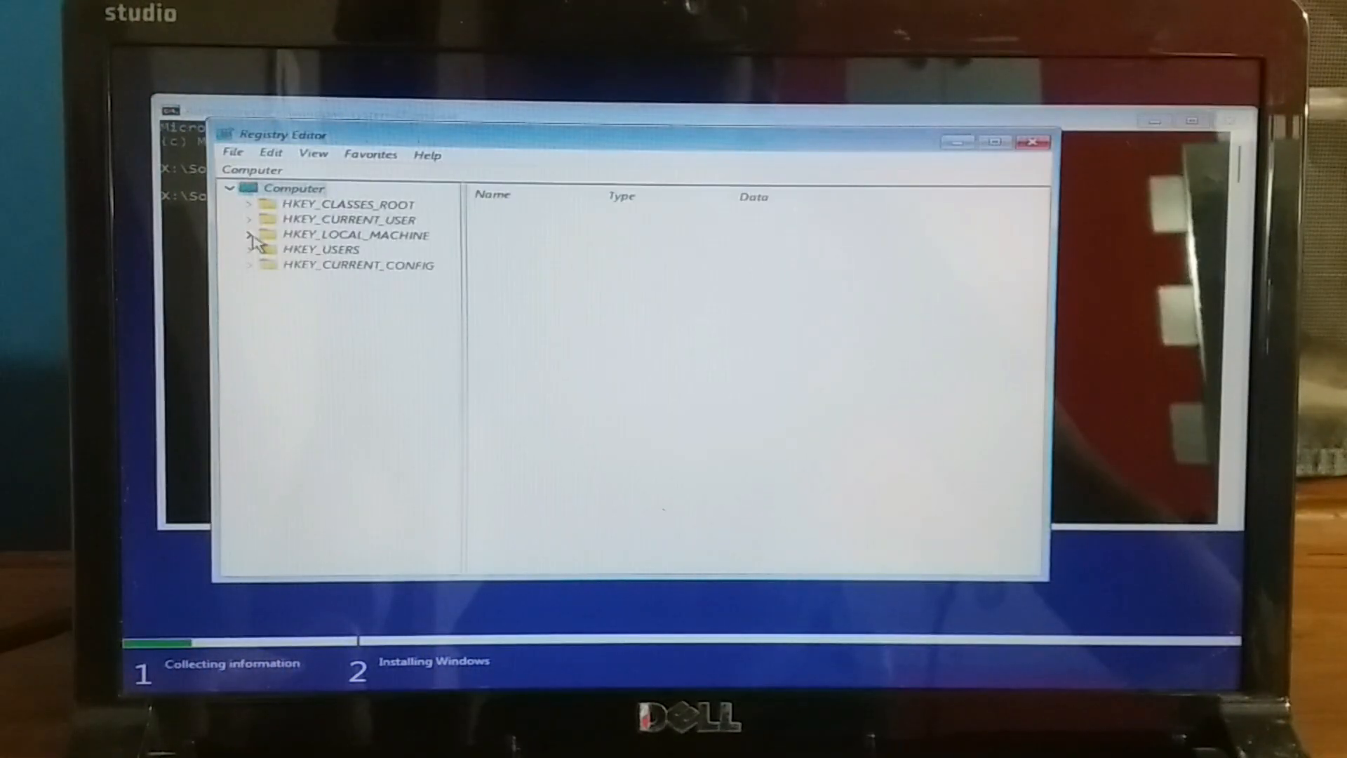
Step: Create a new key named LabConfig under HKEY_LOCAL_MACHINE\SYSTEM\Setup
{"action": "left_click", "coordinate": [248, 234]}
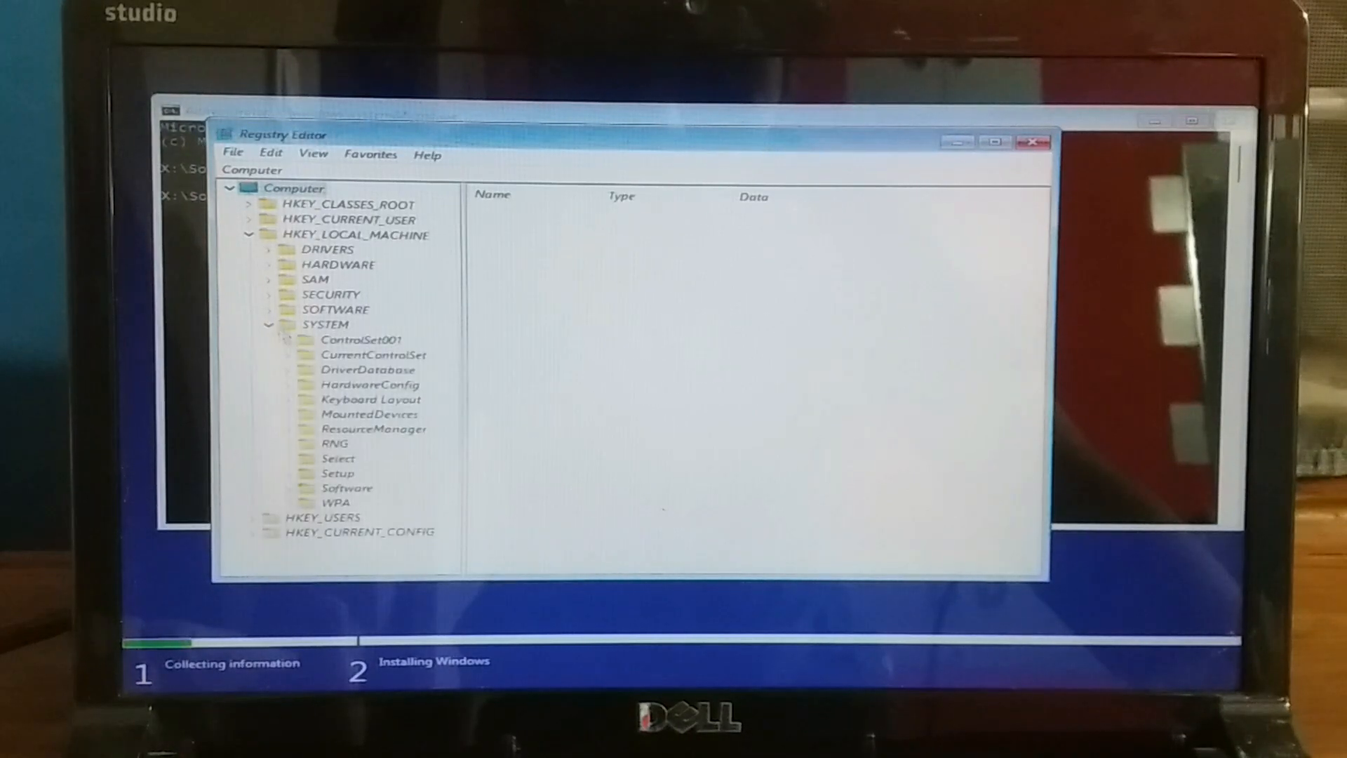
{"action": "left_click", "coordinate": [338, 473]}
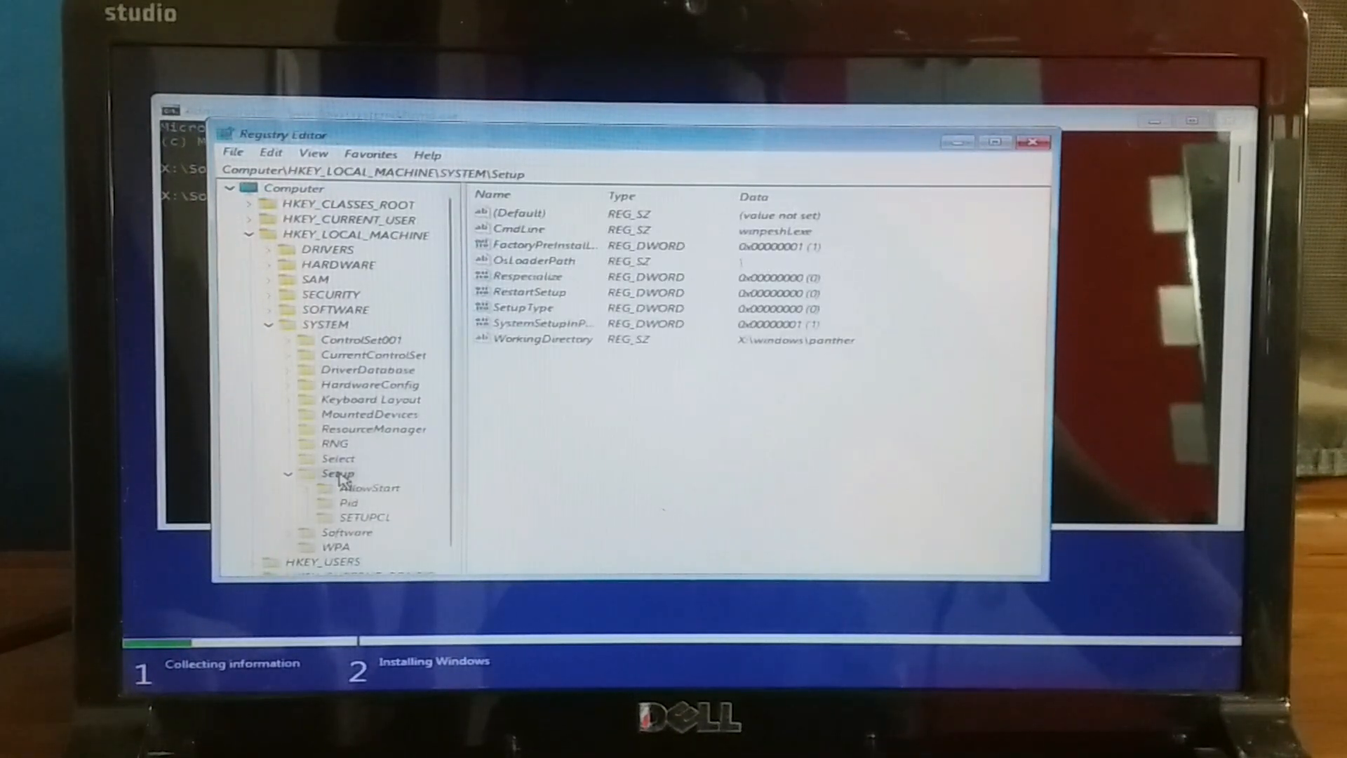
{"action": "right_click", "coordinate": [338, 473]}
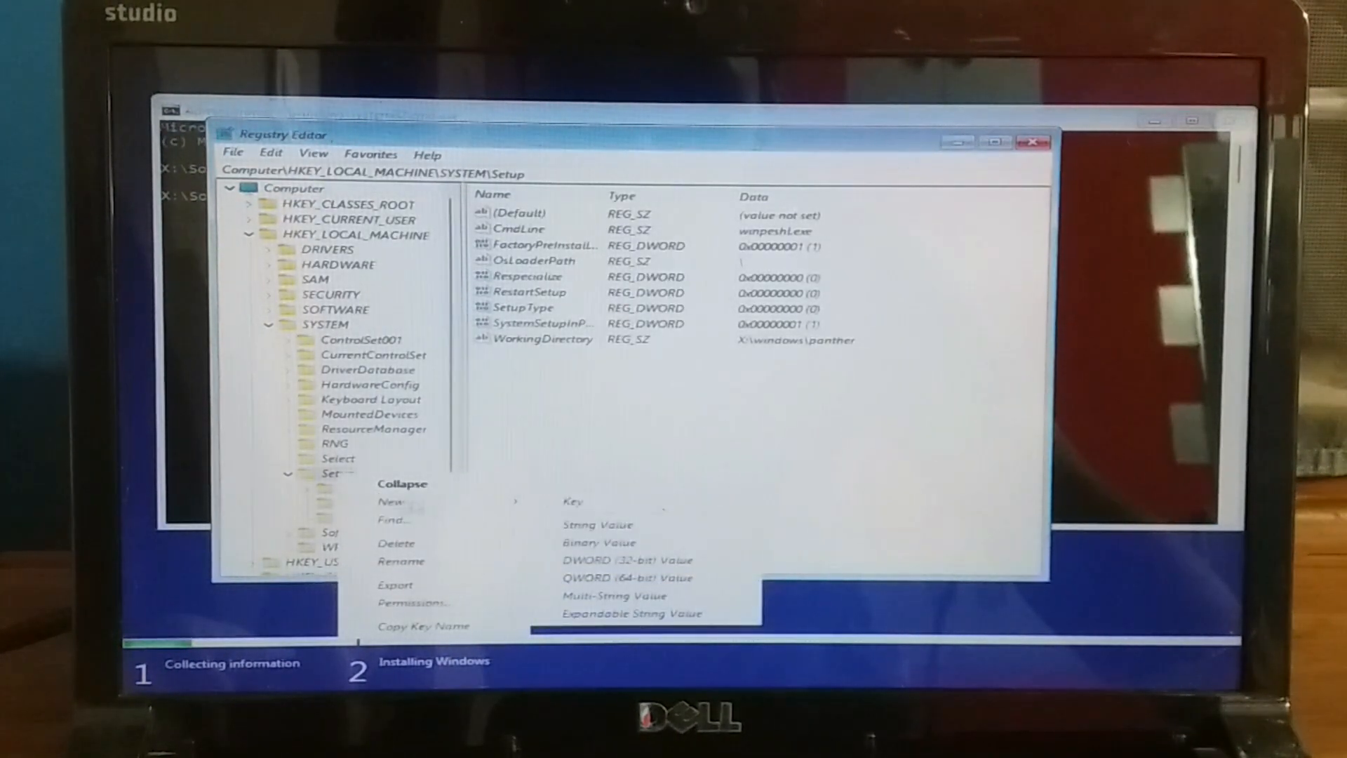
{"action": "left_click", "coordinate": [571, 501]}
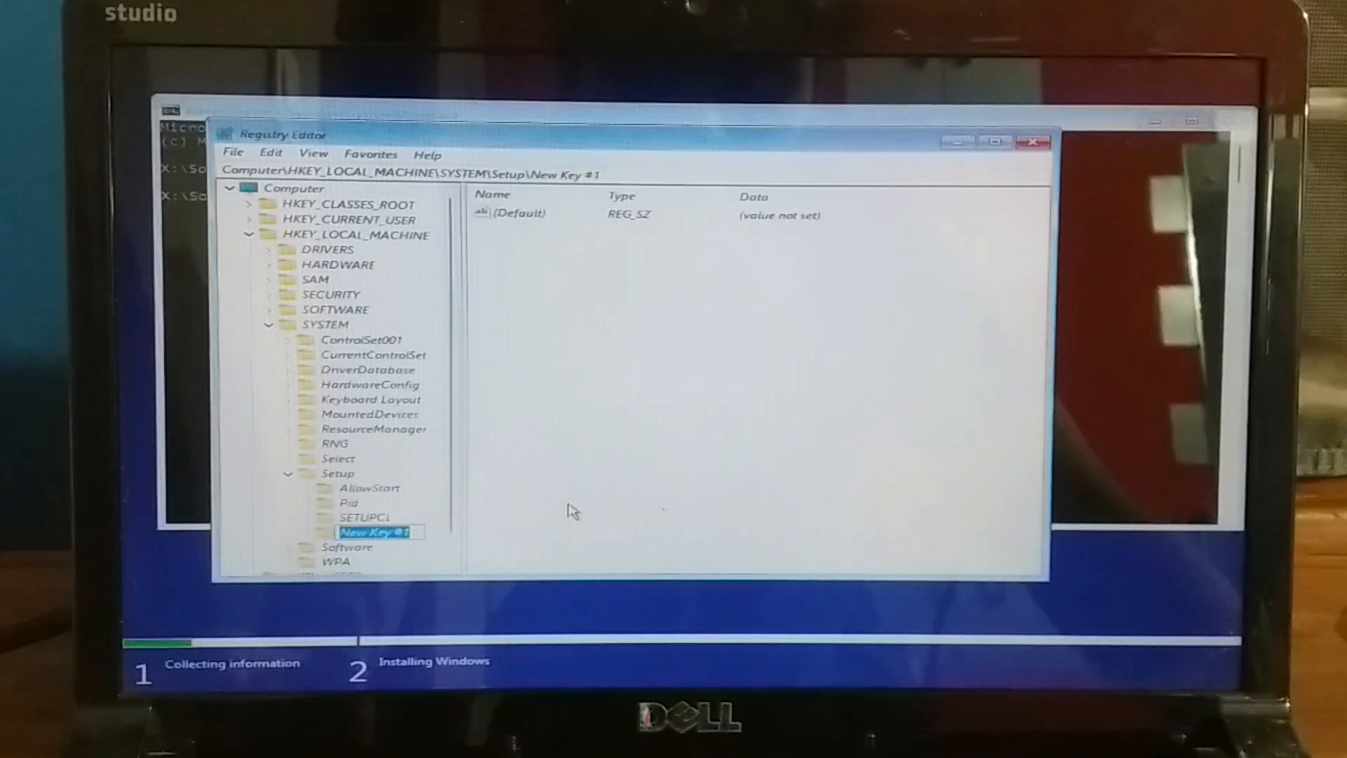
{"action": "type", "text": "LabConfig"}
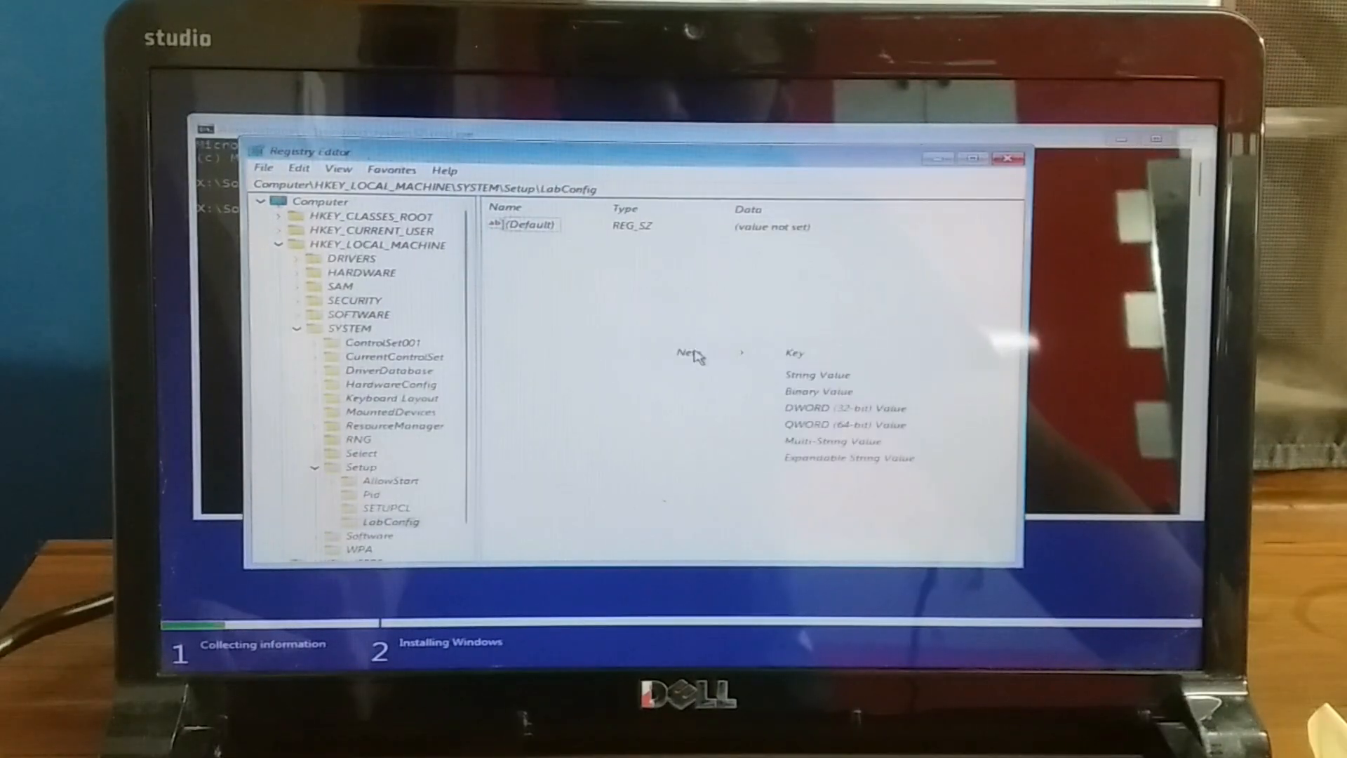
Step: Add a DWORD value BypassTPMCheck to LabConfig and set its data to 1
{"action": "left_click", "coordinate": [841, 409]}
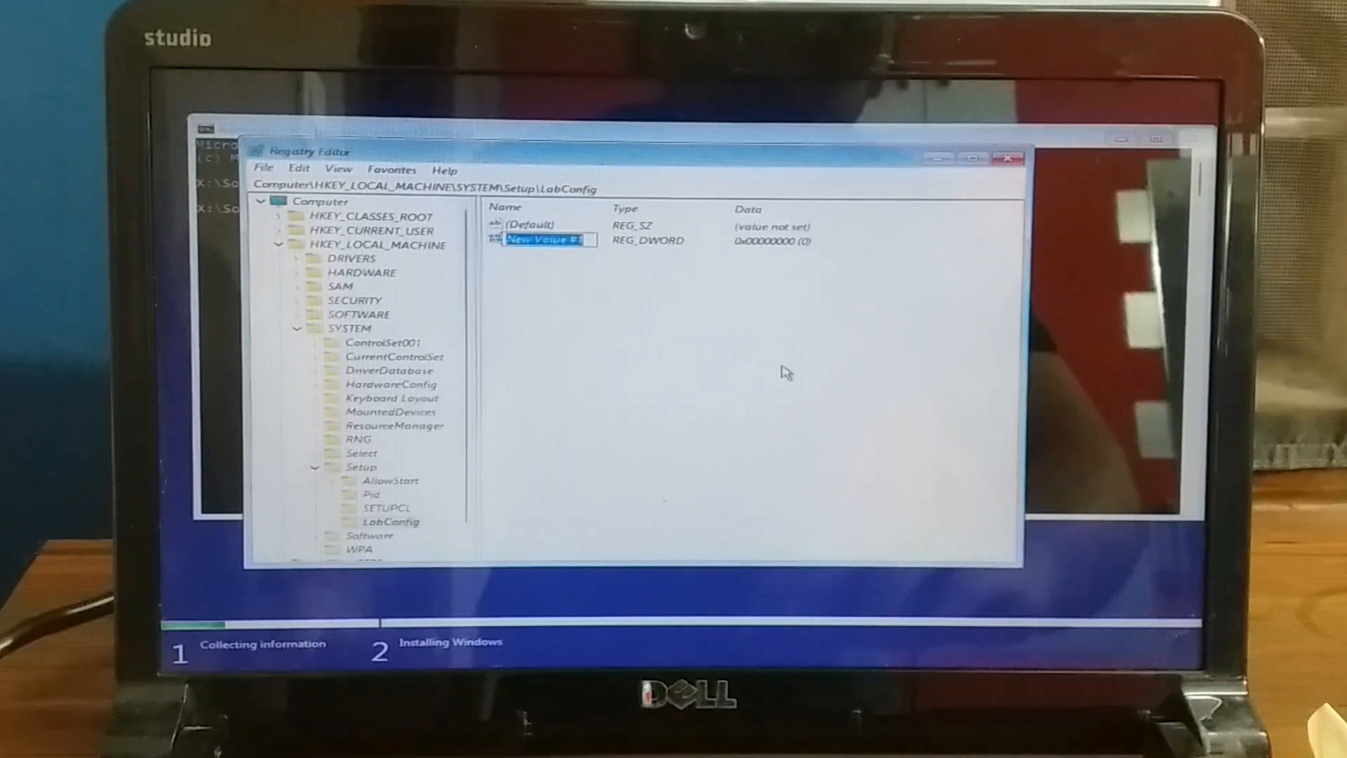
{"action": "type", "text": "BypassTPMCheck"}
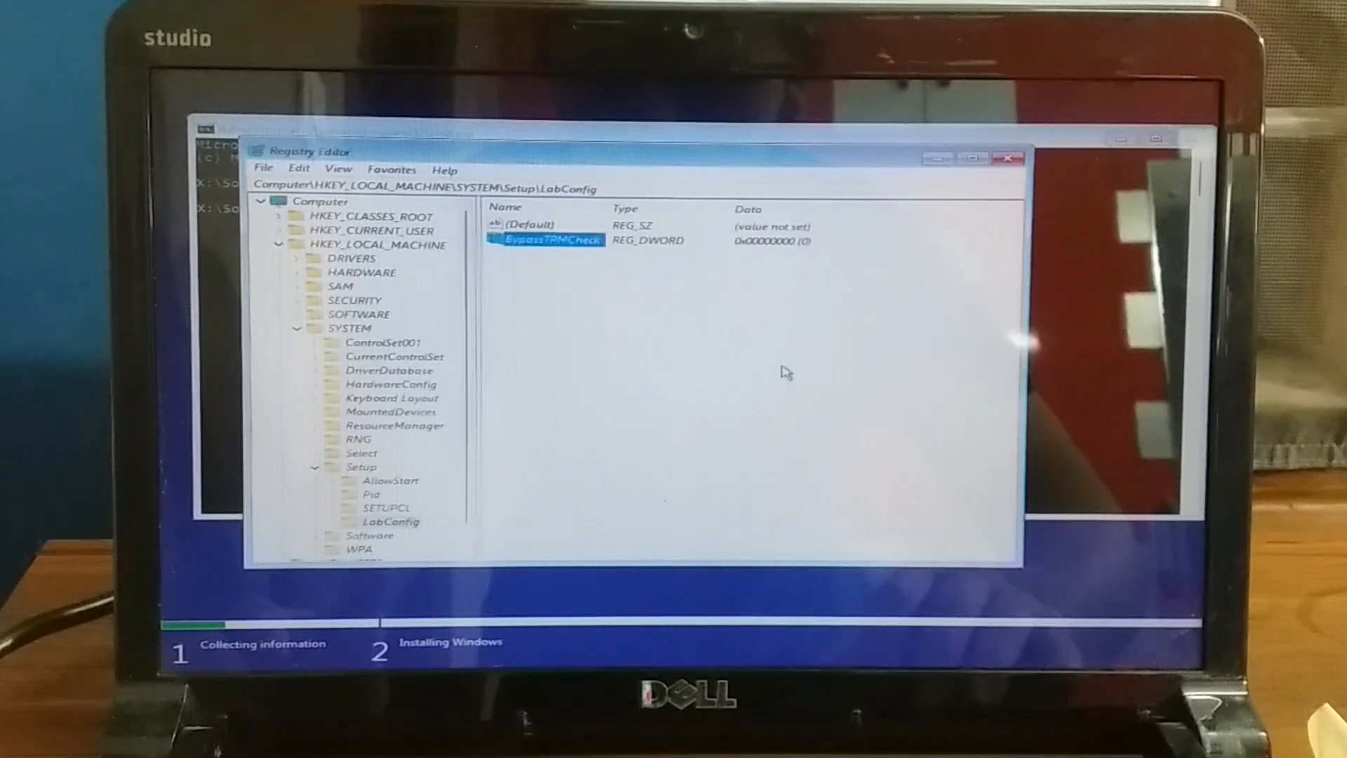
{"action": "double_click", "coordinate": [550, 240]}
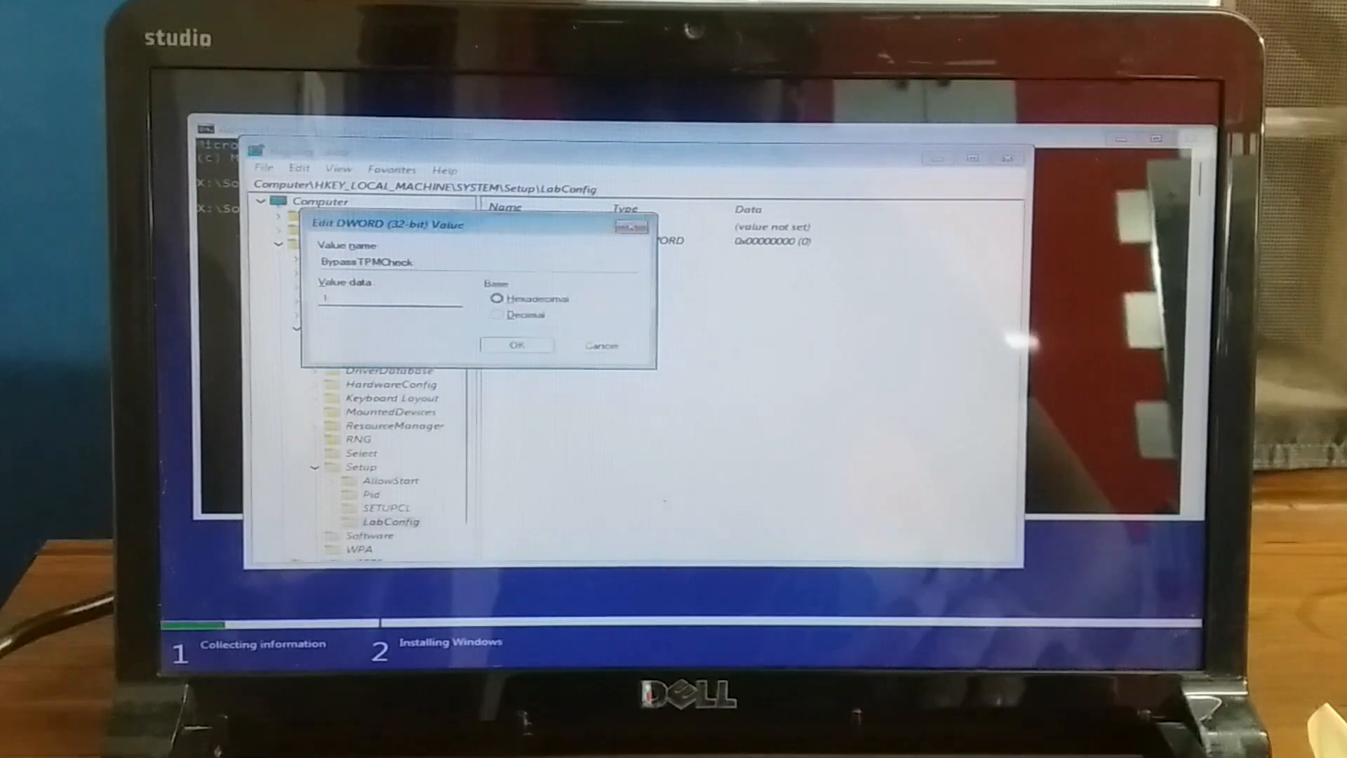
{"action": "left_click", "coordinate": [515, 345]}
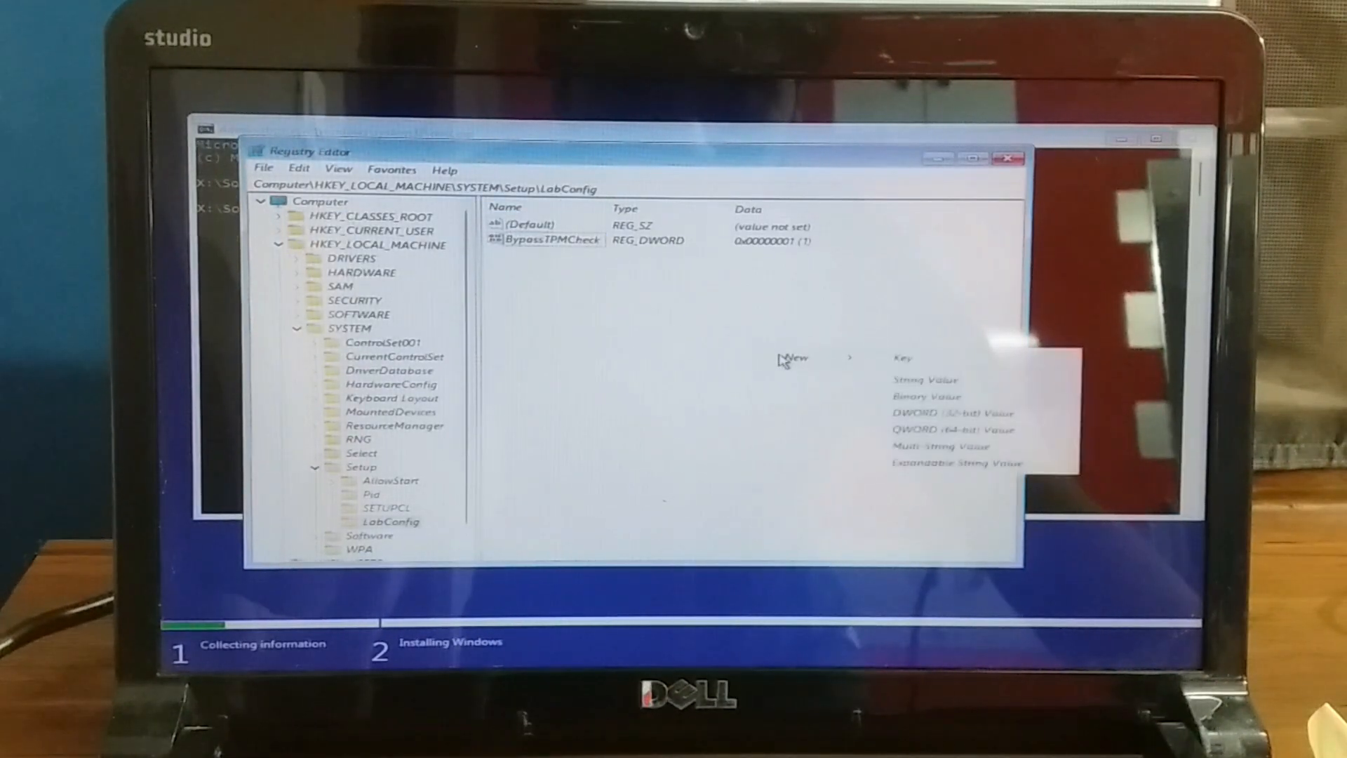
Step: Add a DWORD value BypassRAMCheck to LabConfig and set its data to 1
{"action": "left_click", "coordinate": [919, 412]}
{"action": "type", "text": "BypassRAMCheck"}
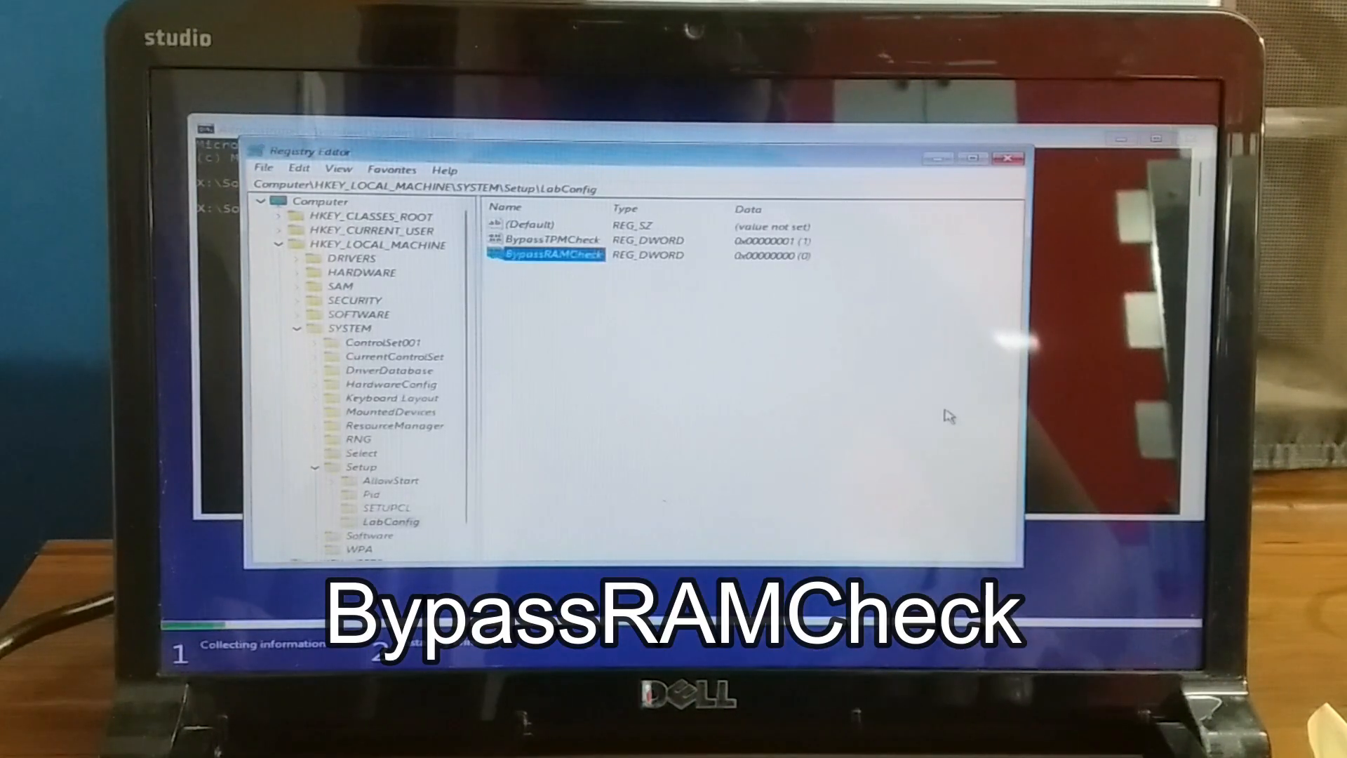
{"action": "double_click", "coordinate": [553, 254]}
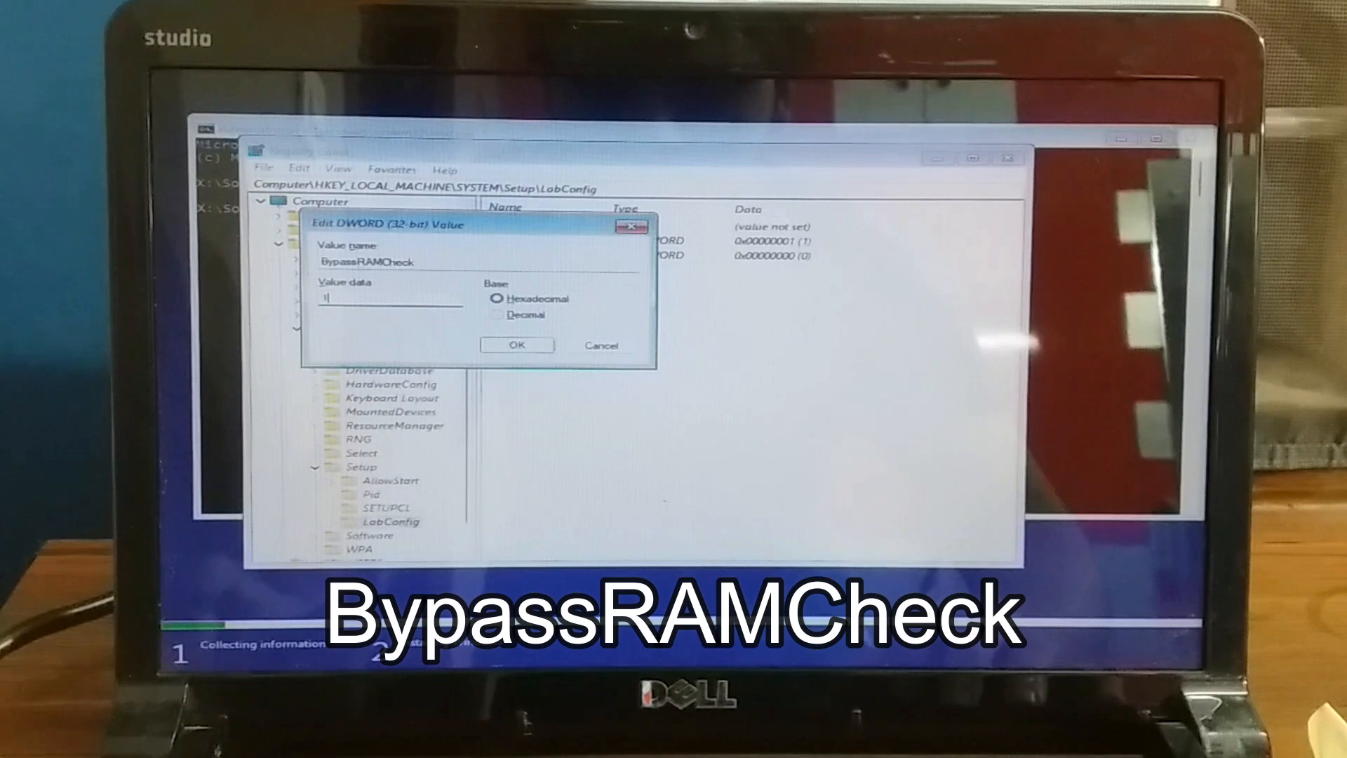
{"action": "left_click", "coordinate": [516, 346]}
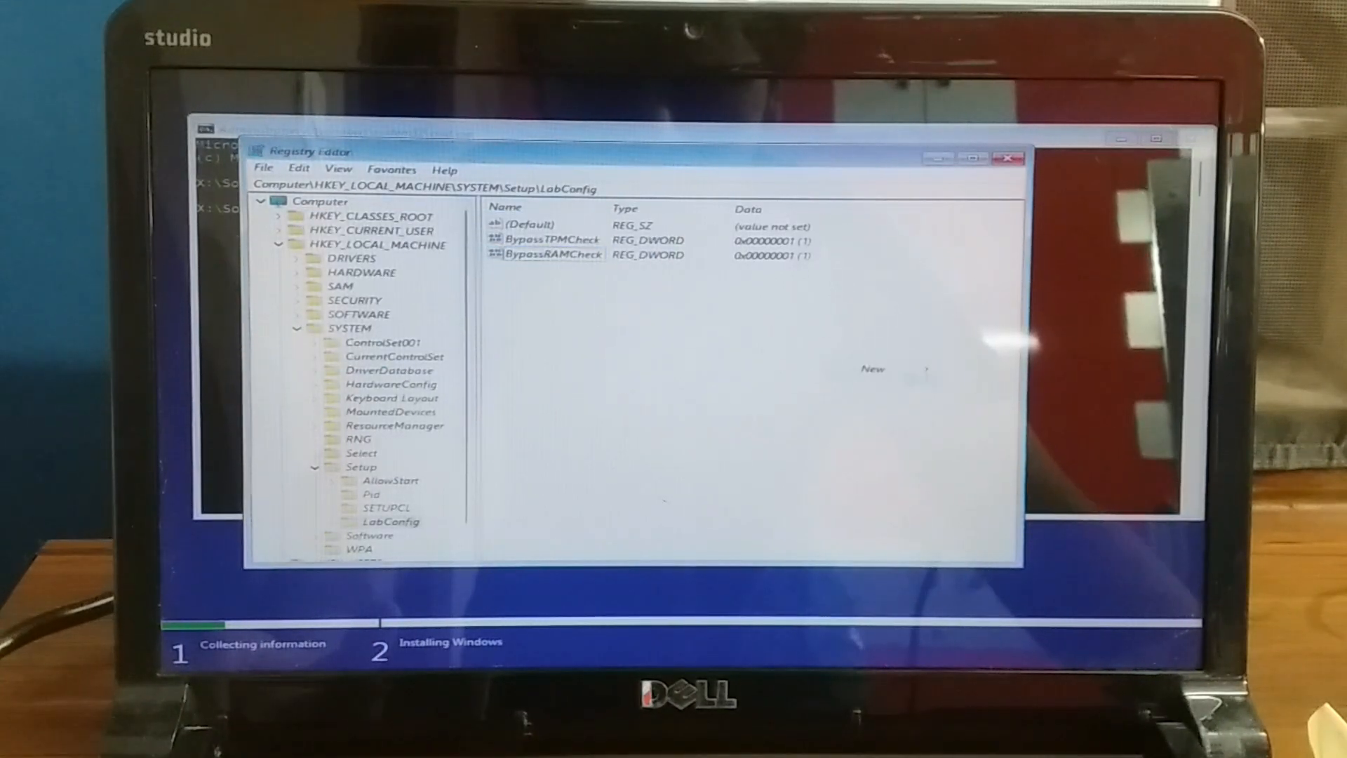
Step: Add a DWORD value BypassSecureBootCheck to LabConfig and set its data to 1
{"action": "left_click", "coordinate": [872, 369]}
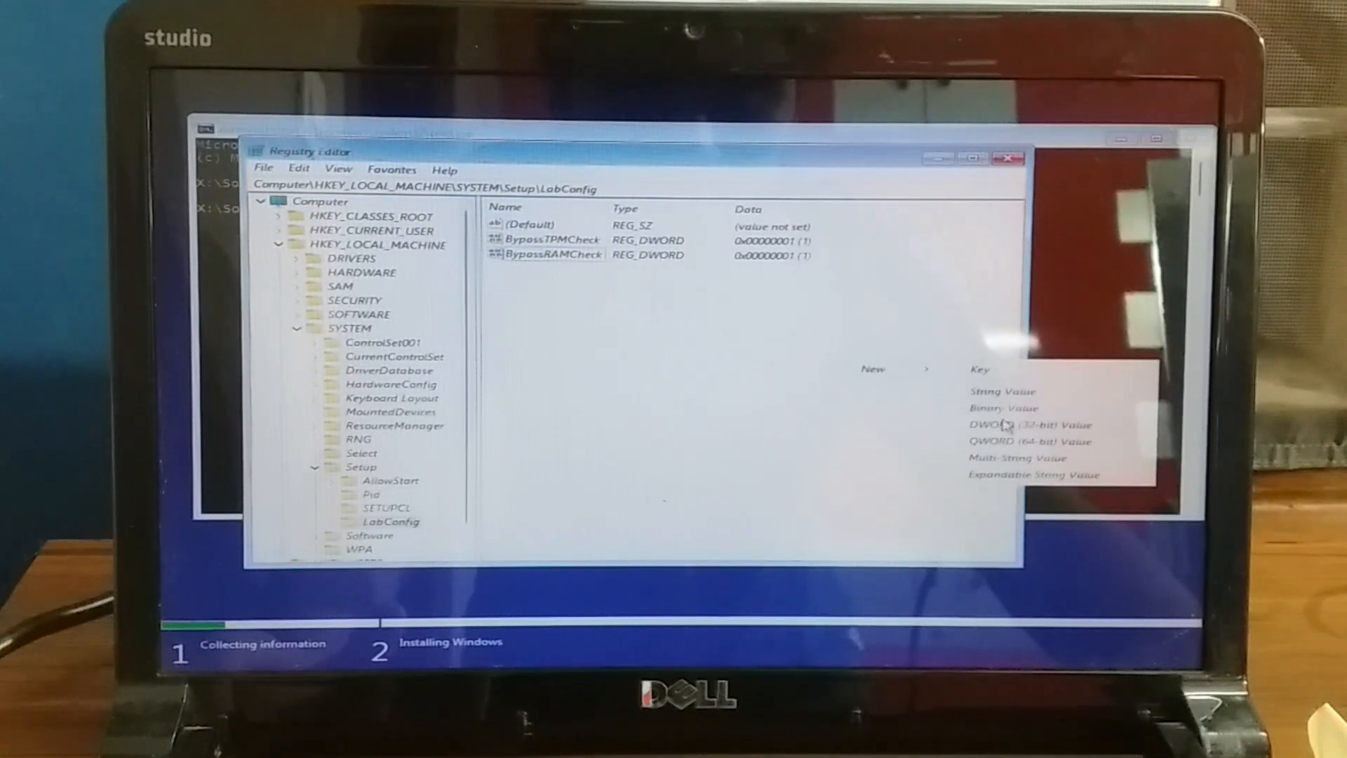
{"action": "left_click", "coordinate": [1002, 424]}
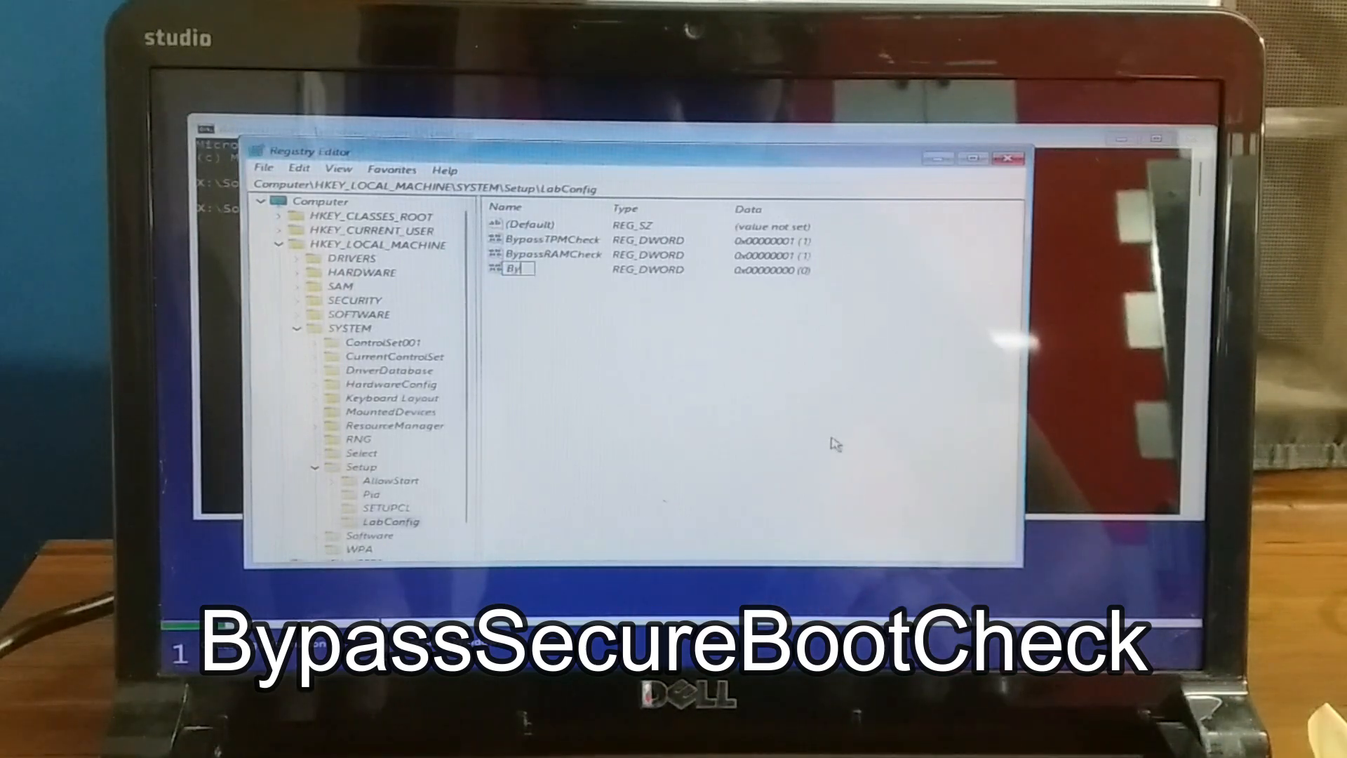
{"action": "type", "text": "BypassSecure"}
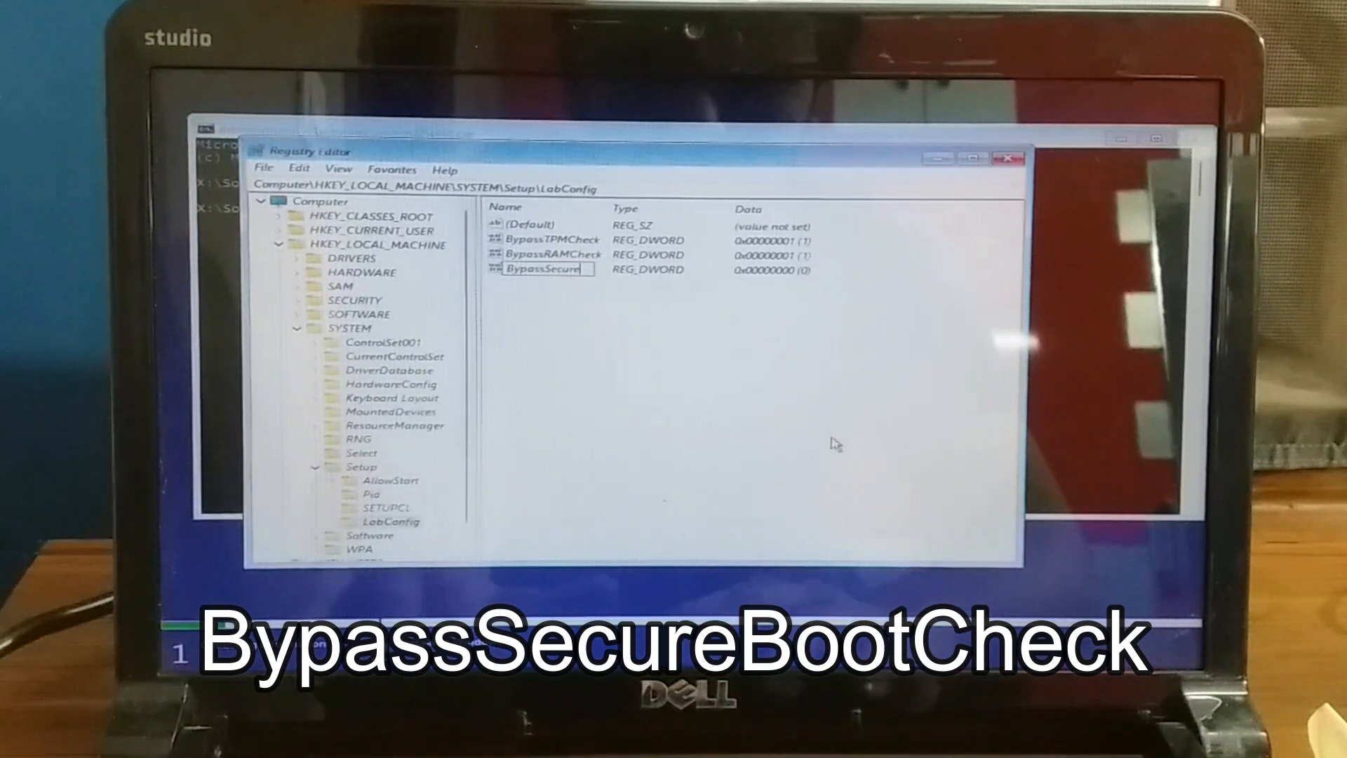
{"action": "type", "text": "BootChe"}
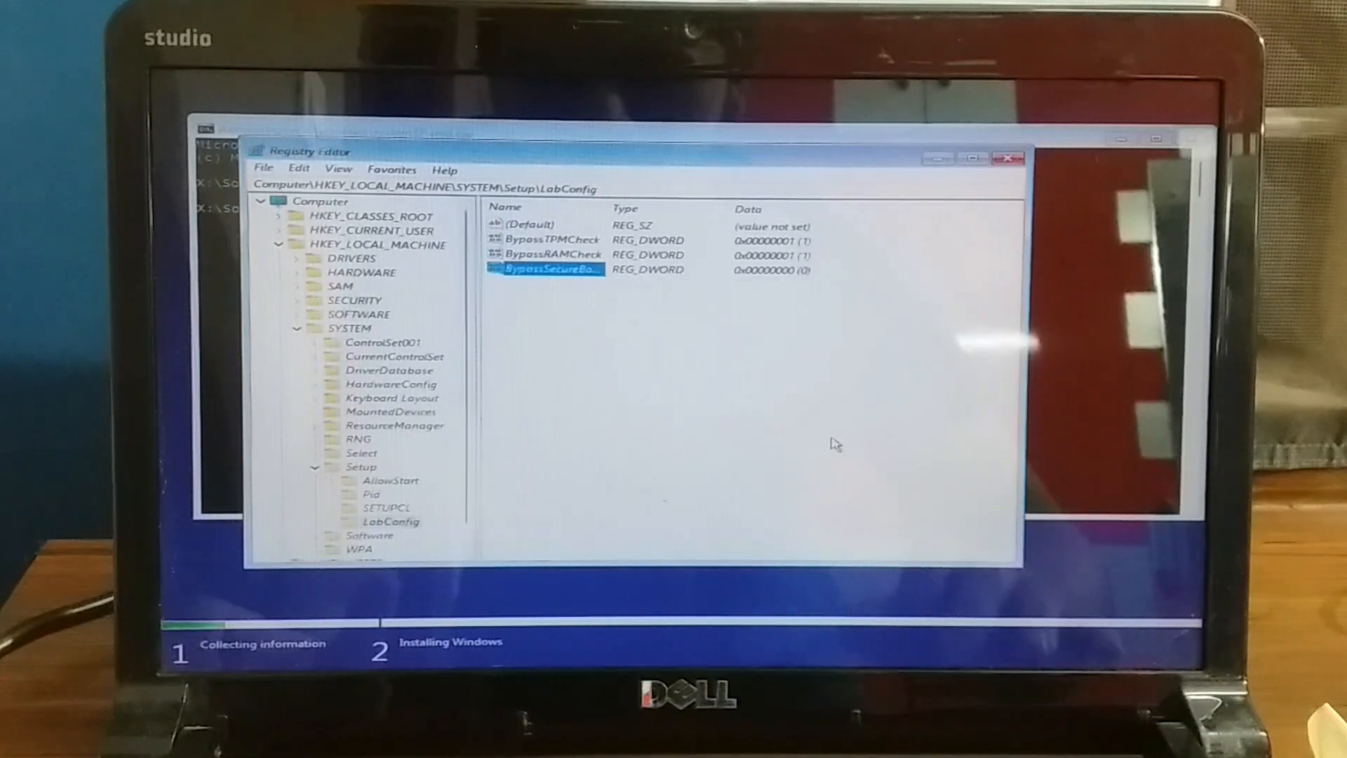
{"action": "double_click", "coordinate": [547, 269]}
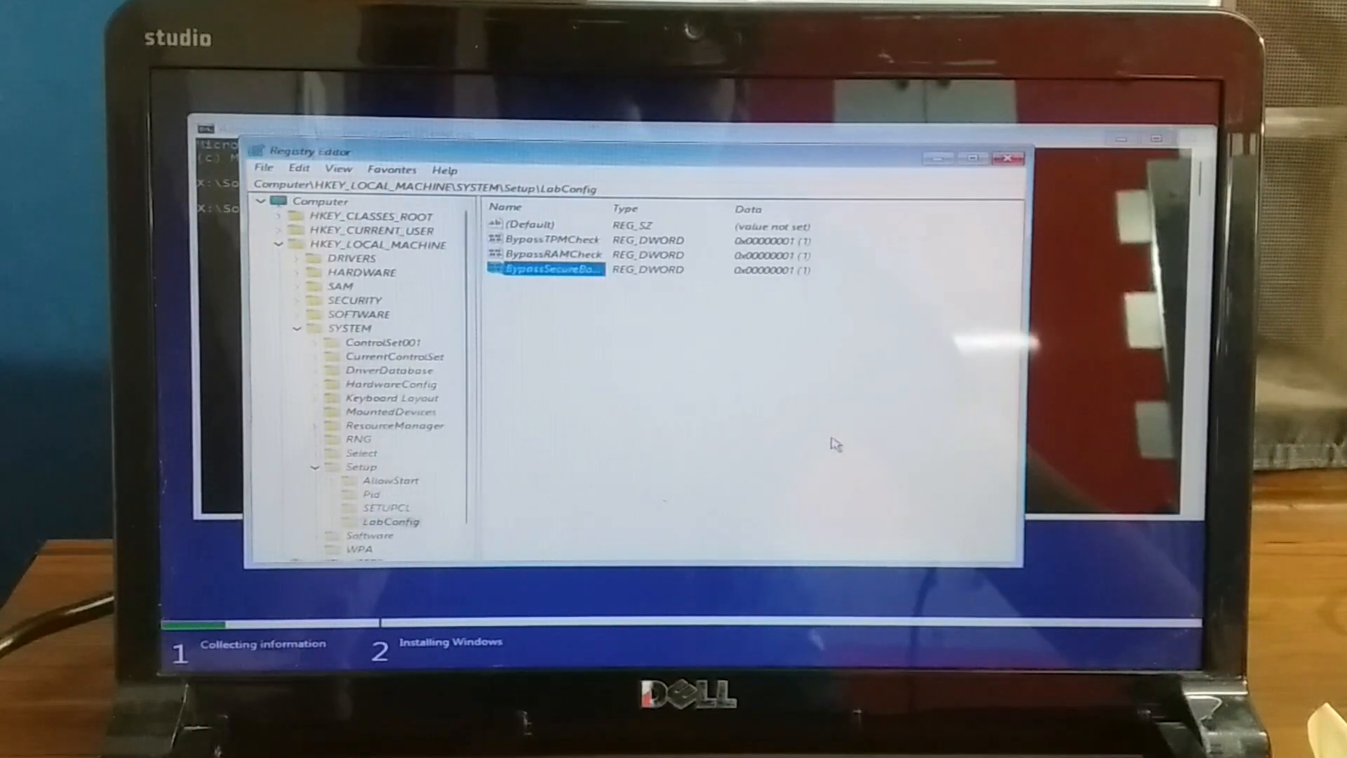
Step: Close Registry Editor, exit the command prompt, and continue Setup with Windows 11 Pro
{"action": "left_click", "coordinate": [1009, 157]}
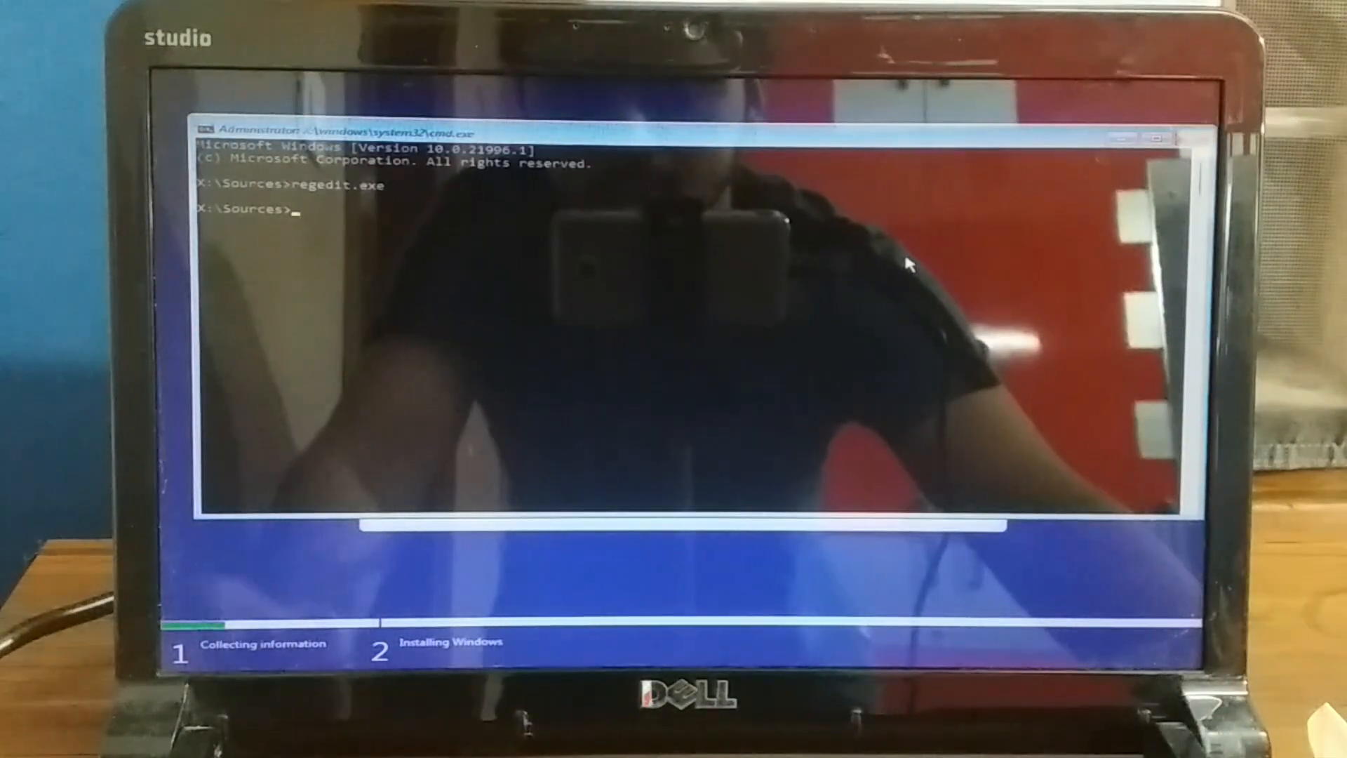
{"action": "type", "text": "exit"}
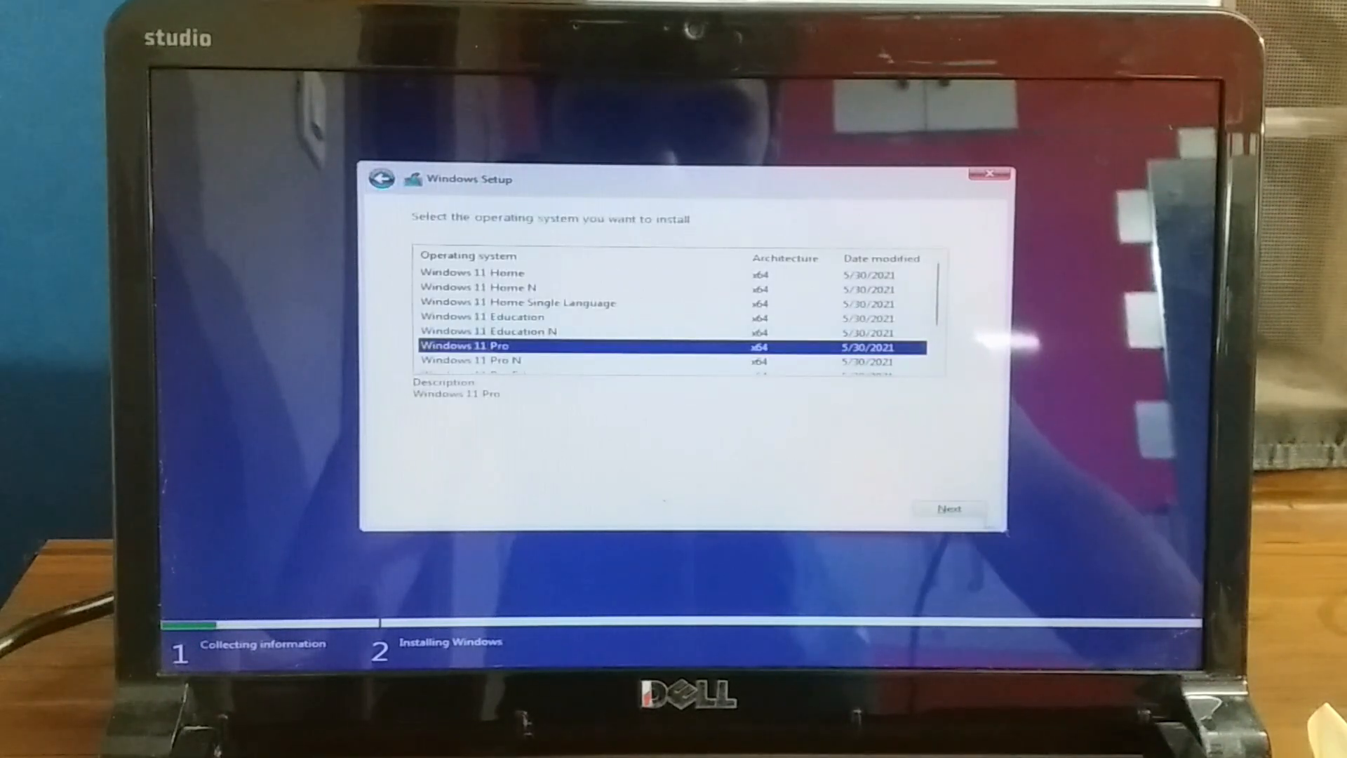
{"action": "left_click", "coordinate": [950, 508]}
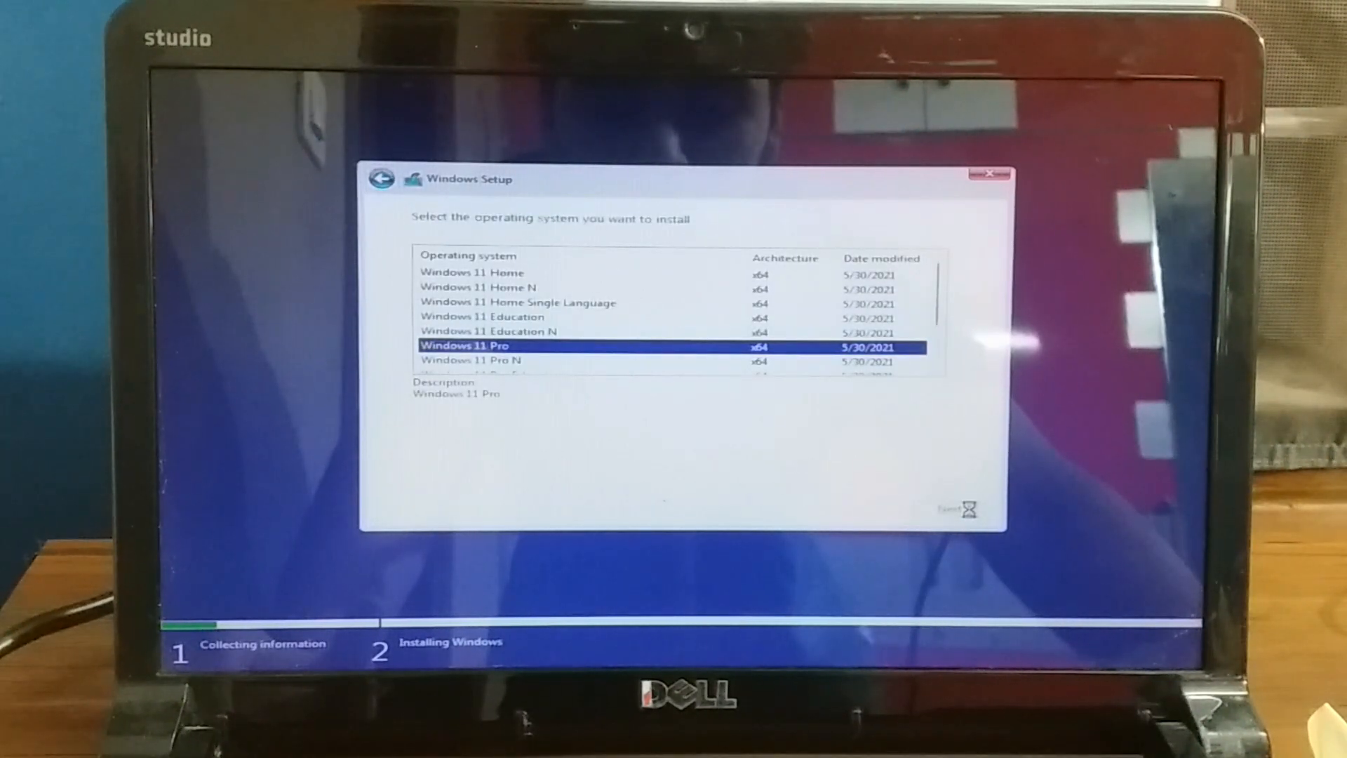